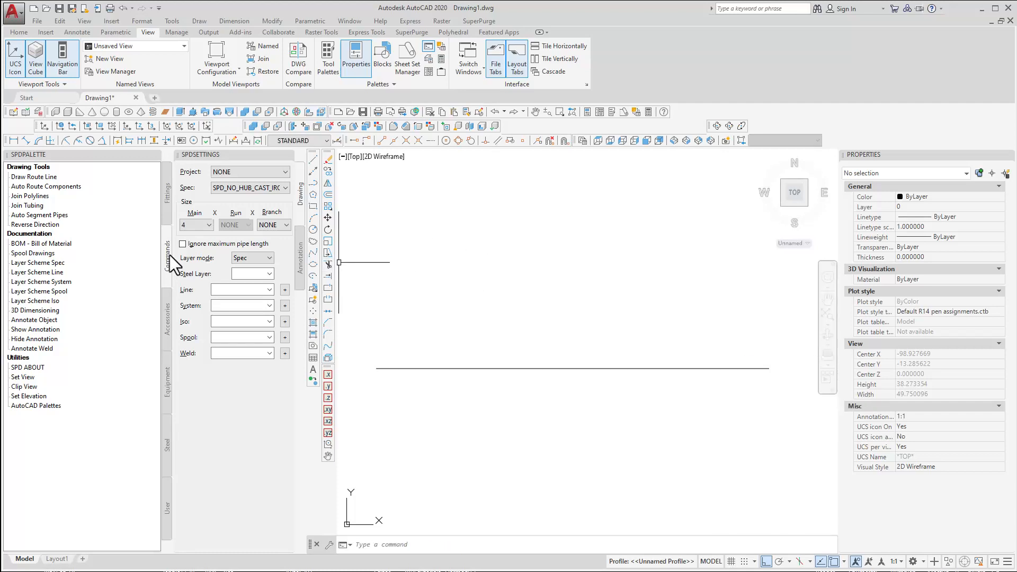
Step: Place the WYE REDUCING NO-HUB CAST IRON on the waste line and attach a 2-inch eighth bend to its branch
{"action": "left_click", "coordinate": [284, 224]}
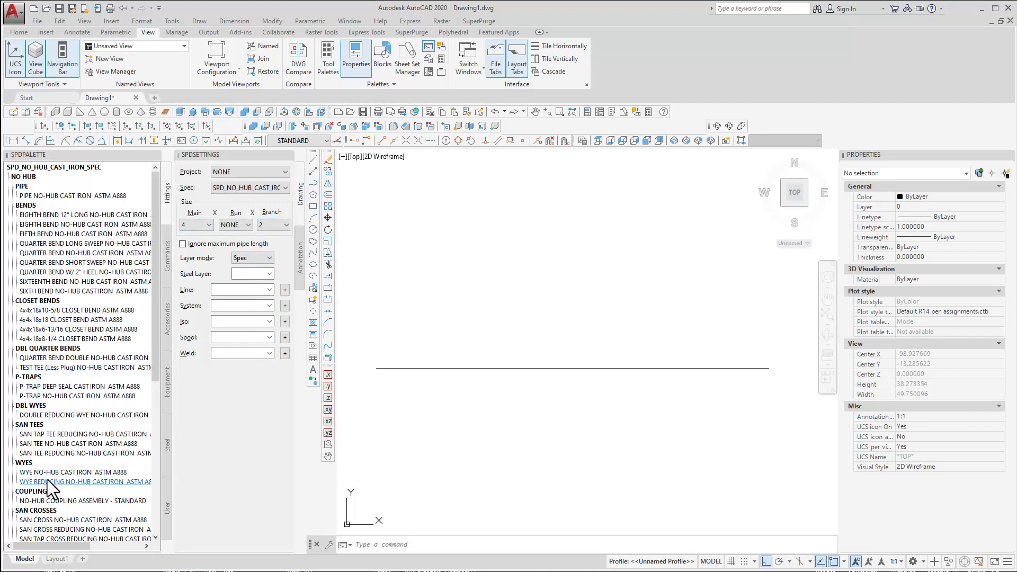
{"action": "left_click", "coordinate": [85, 481]}
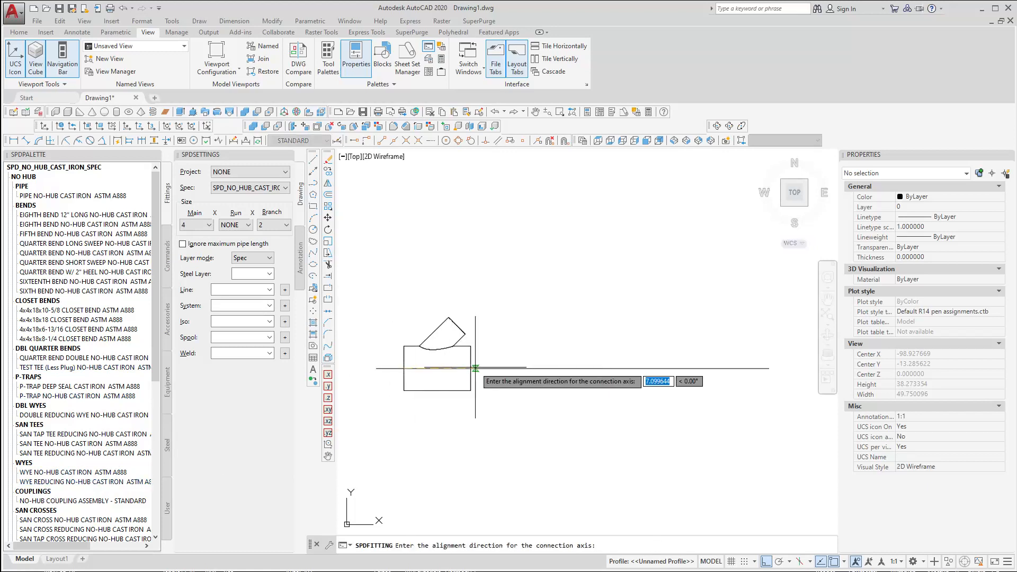
{"action": "key", "text": "enter"}
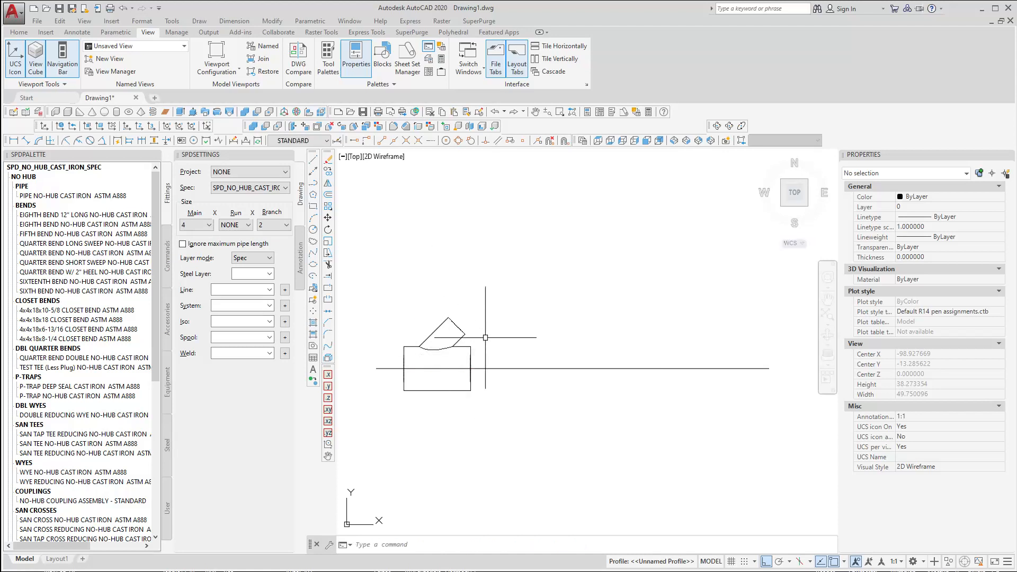
{"action": "left_click", "coordinate": [207, 225]}
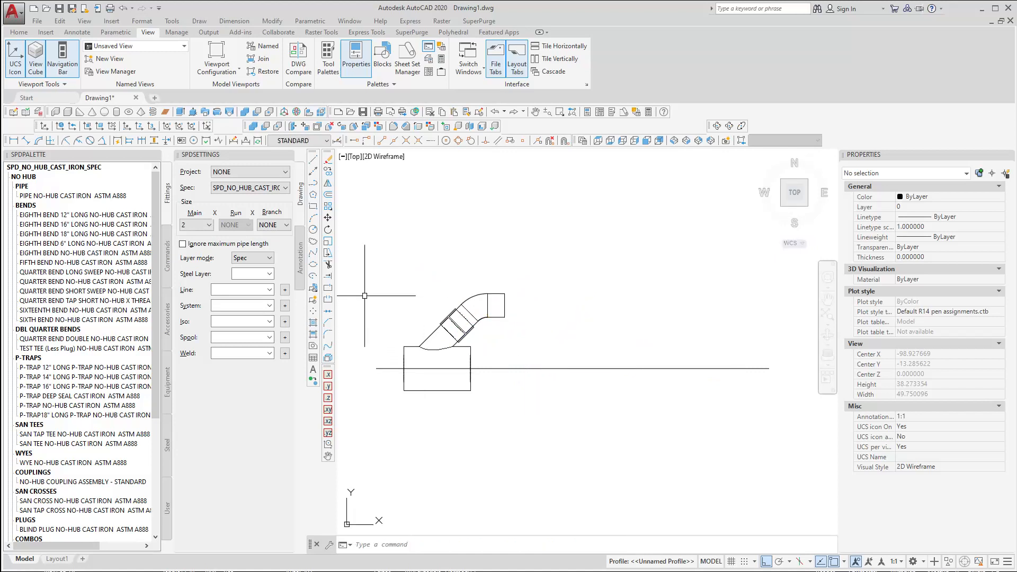
Step: Draw a circle on the waste centerline sized to the bend's end, and offset the centerline upward
{"action": "left_click", "coordinate": [311, 159]}
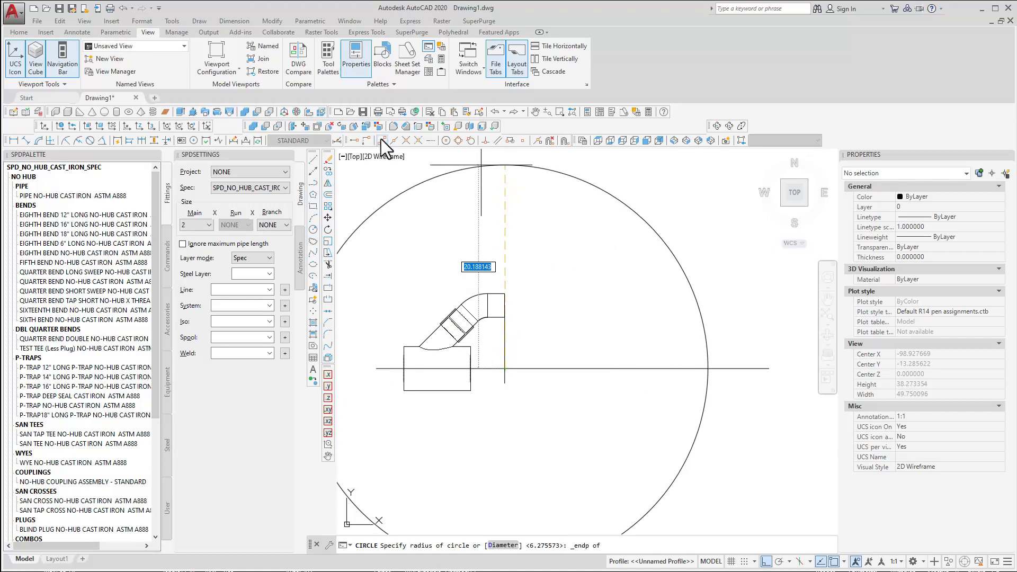
{"action": "left_click", "coordinate": [532, 267]}
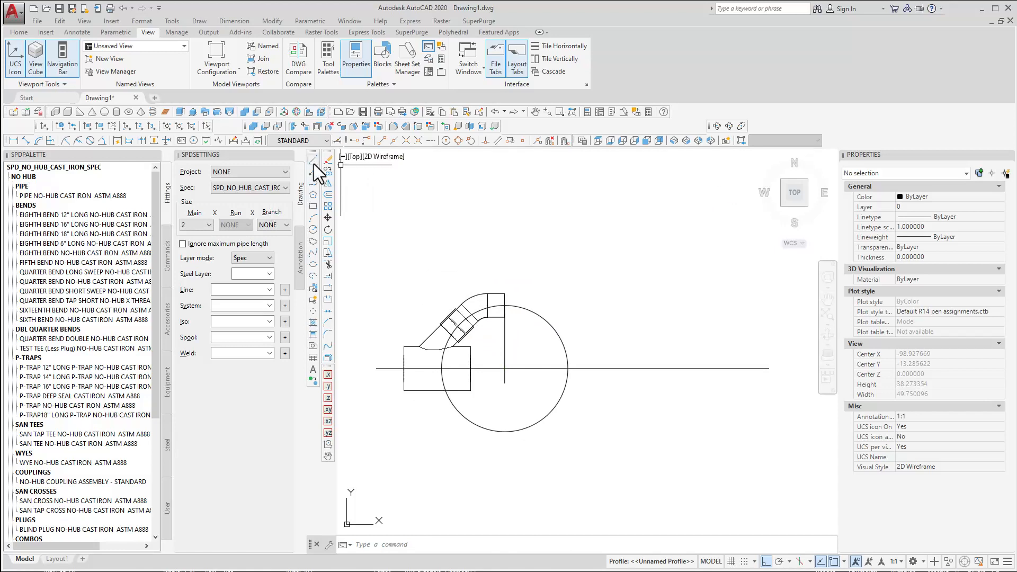
{"action": "mouse_move", "coordinate": [319, 174]}
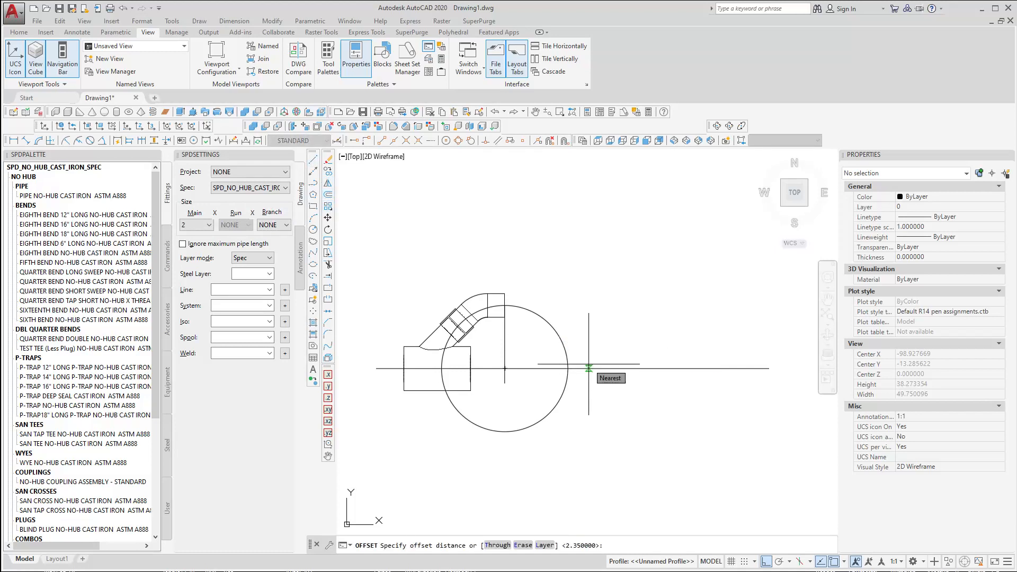
{"action": "left_click", "coordinate": [588, 367]}
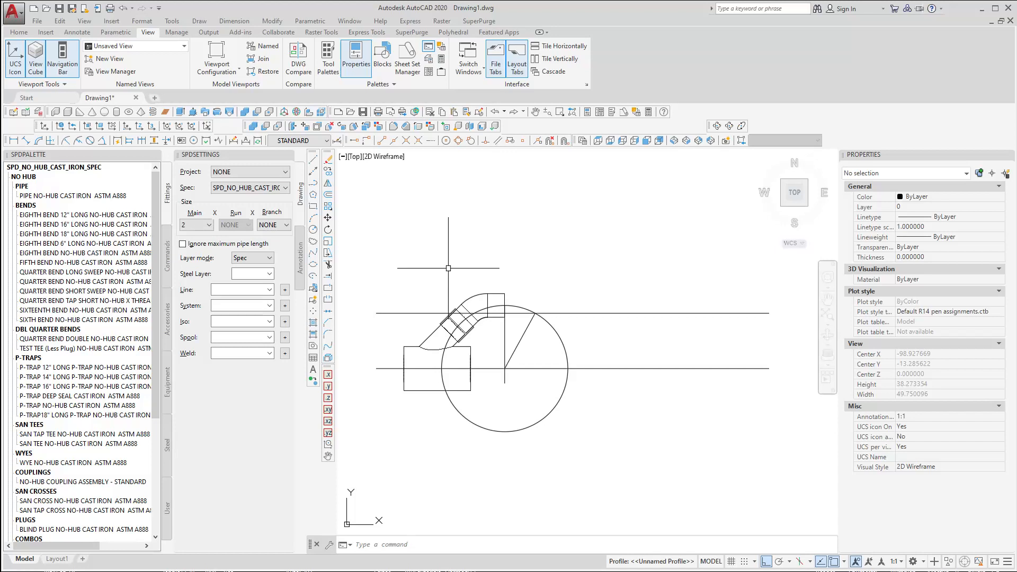
Step: Measure the branch angle, then ROTATE3D the wye and bend 8.79° about the waste centerline axis
{"action": "left_click", "coordinate": [100, 140]}
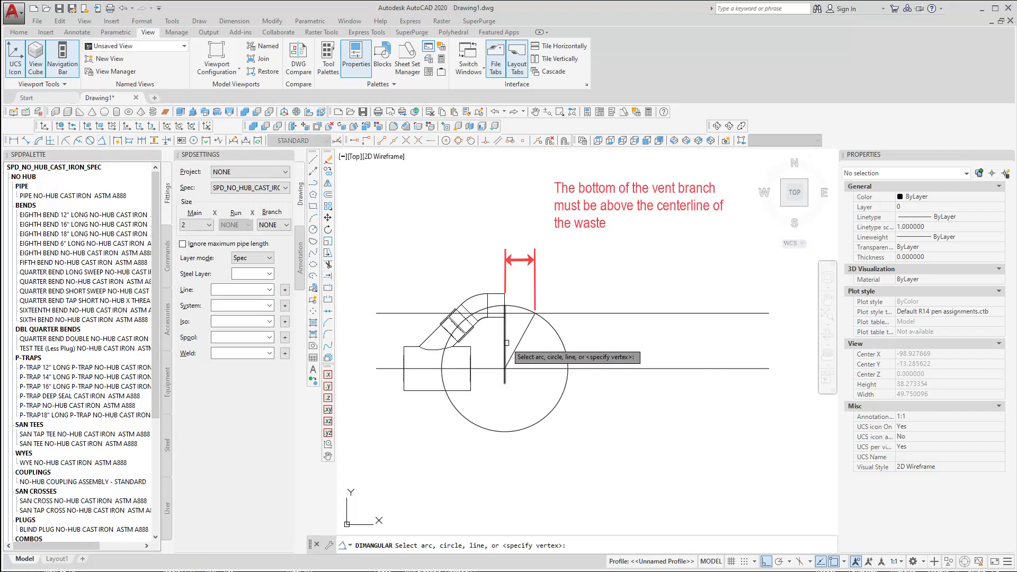
{"action": "left_click", "coordinate": [507, 343]}
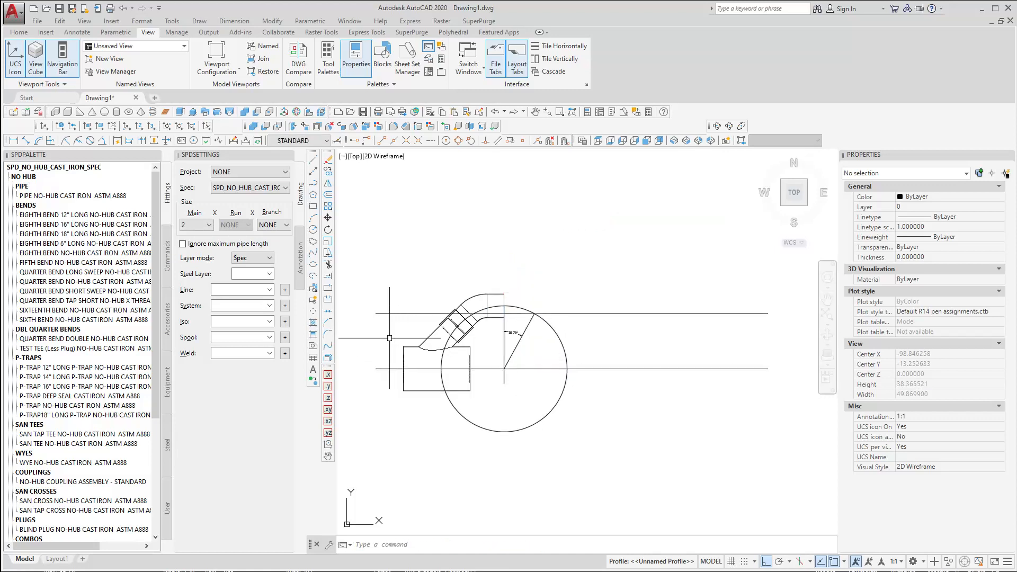
{"action": "type", "text": "rot"}
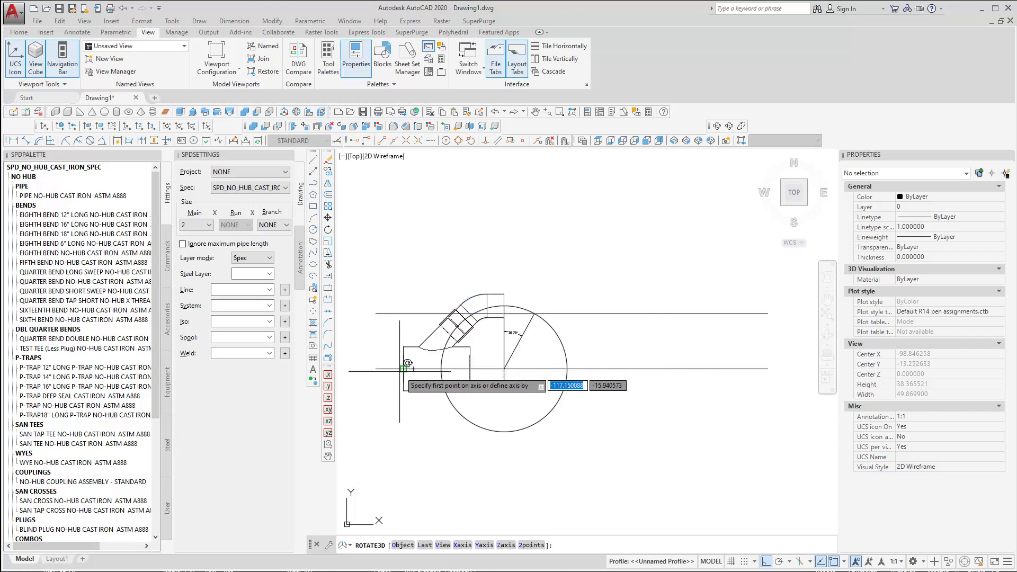
{"action": "left_click", "coordinate": [479, 369]}
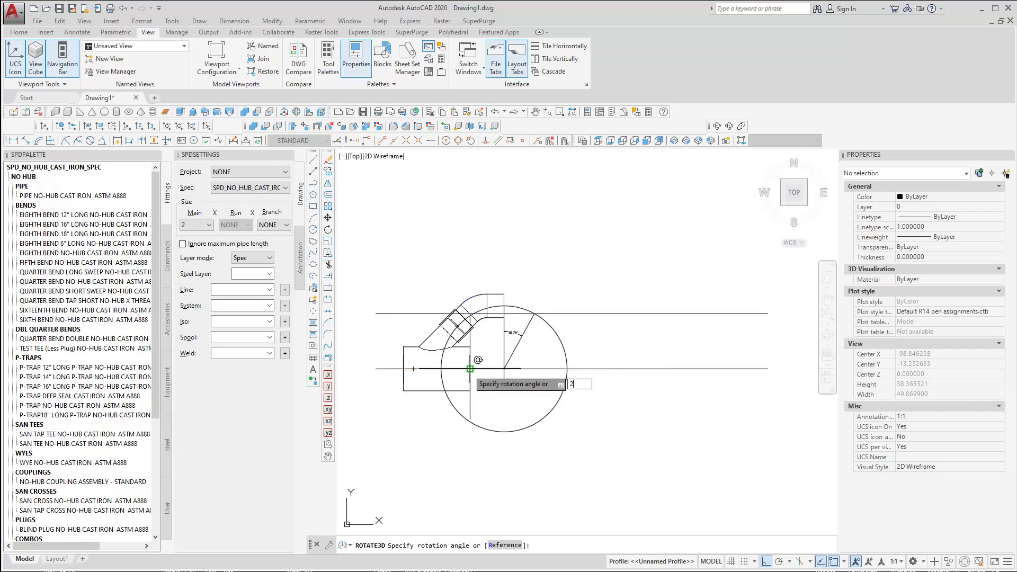
{"action": "type", "text": "8.79"}
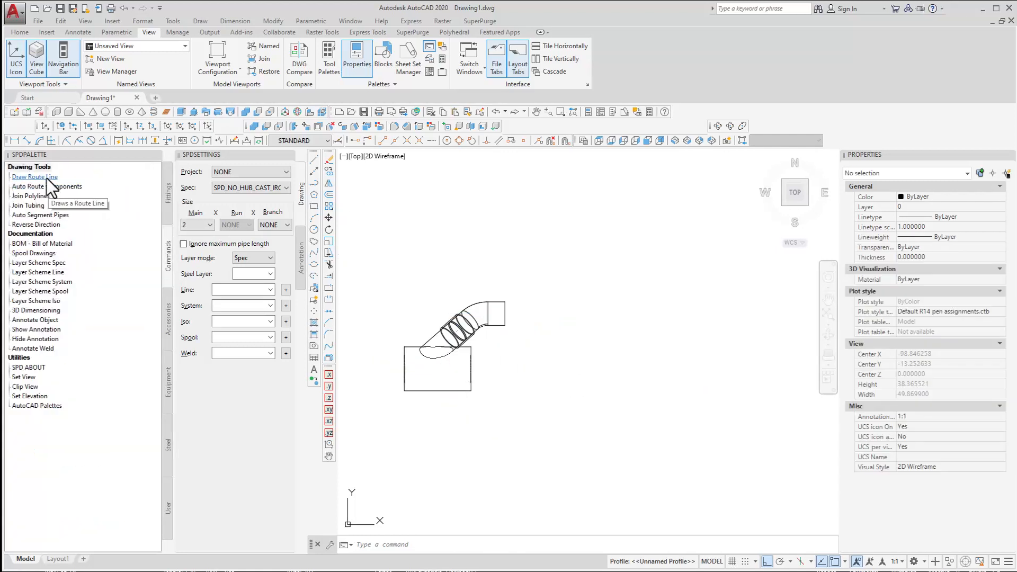
Step: Draw the sloped vent route from the bend with elevation and slope points, then join the route polylines
{"action": "left_click", "coordinate": [34, 177]}
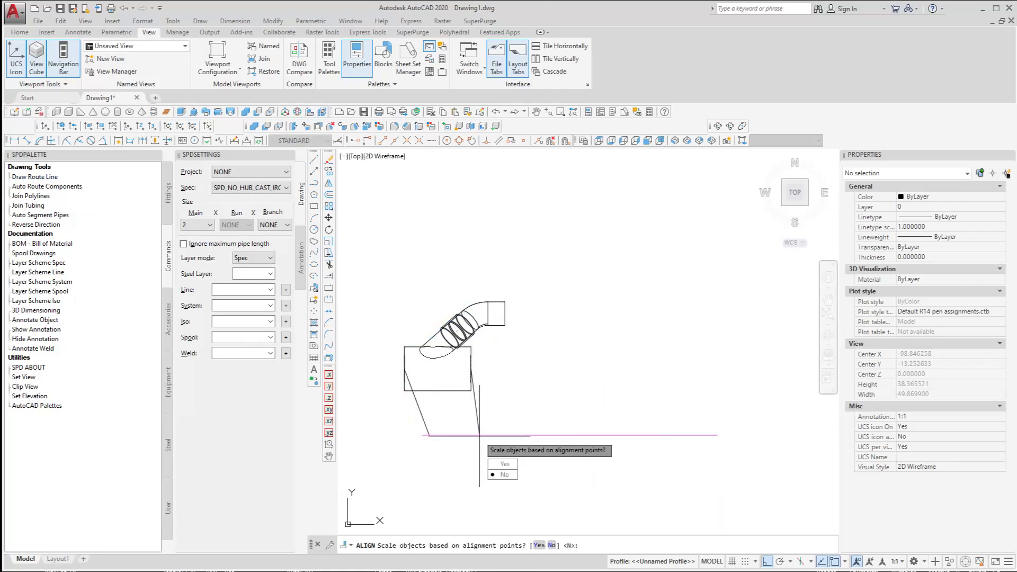
{"action": "left_click", "coordinate": [502, 474]}
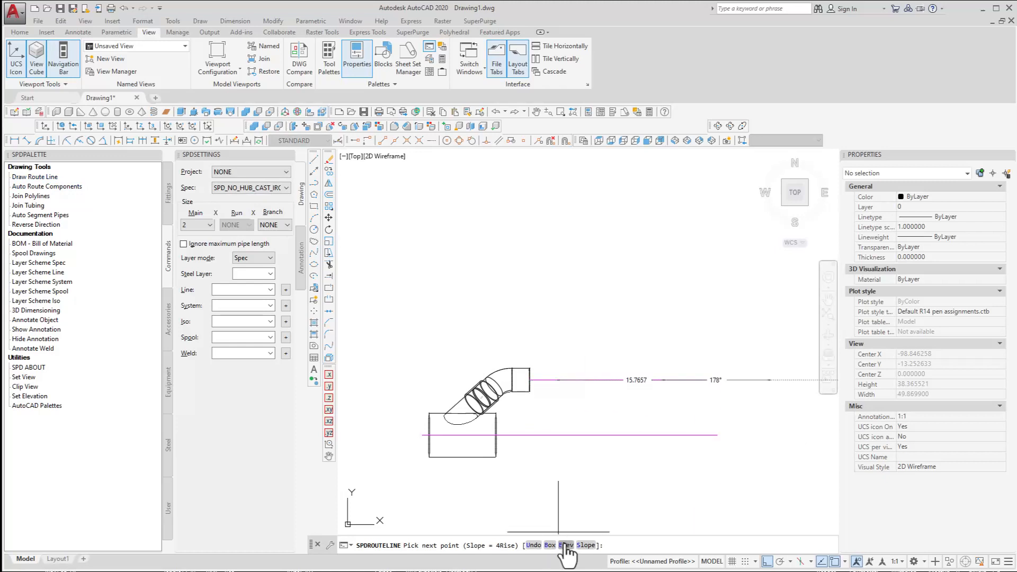
{"action": "left_click", "coordinate": [565, 545]}
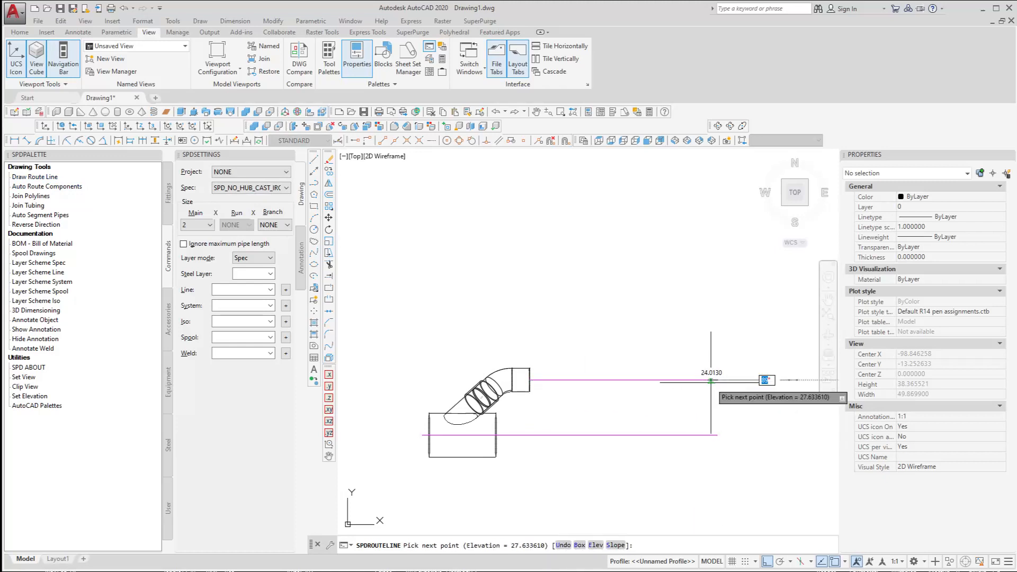
{"action": "left_click", "coordinate": [34, 177]}
{"action": "type", "text": "2"}
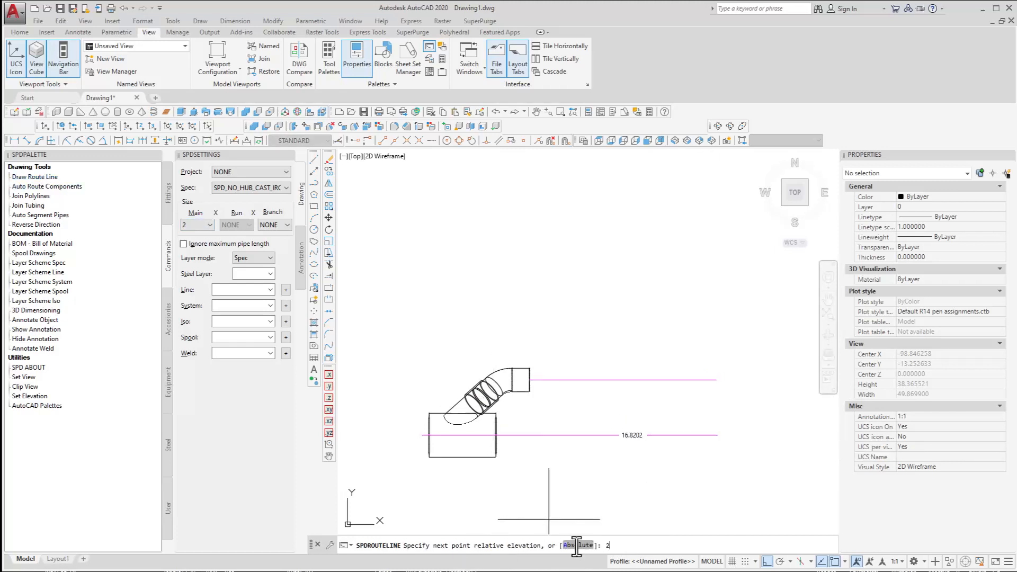
{"action": "left_click", "coordinate": [31, 196]}
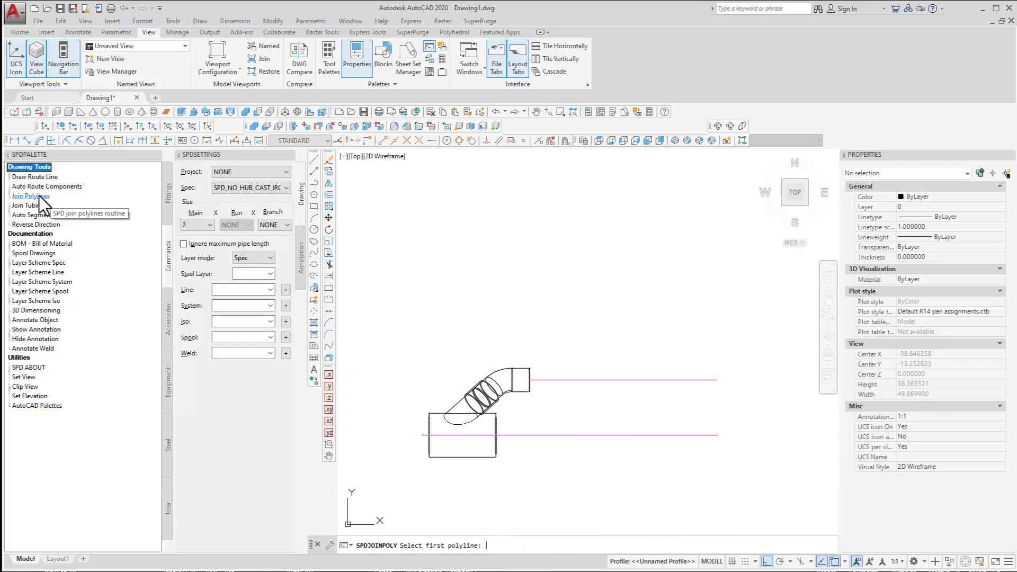
{"action": "left_click", "coordinate": [684, 436]}
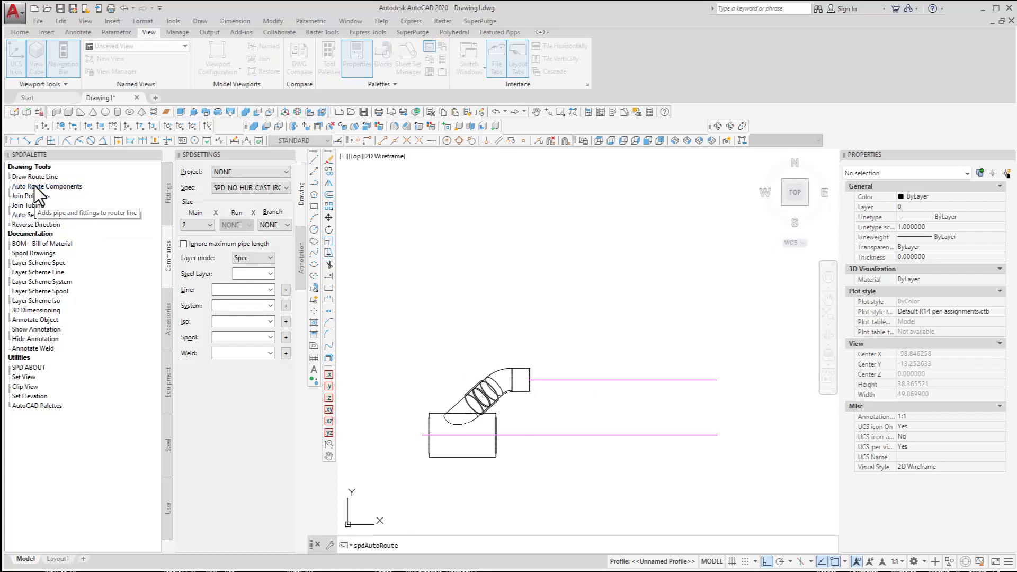
Step: Auto-route 2" PIPE NO-HUB CAST IRON with short sweep quarter bends on the vent, then 4" pipe on the waste
{"action": "left_click", "coordinate": [47, 187]}
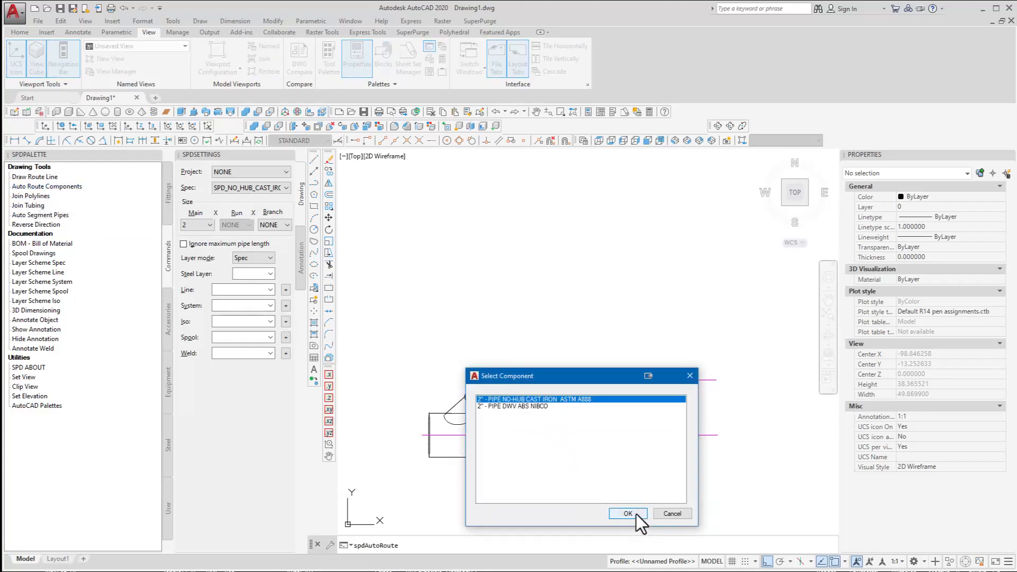
{"action": "left_click", "coordinate": [626, 512]}
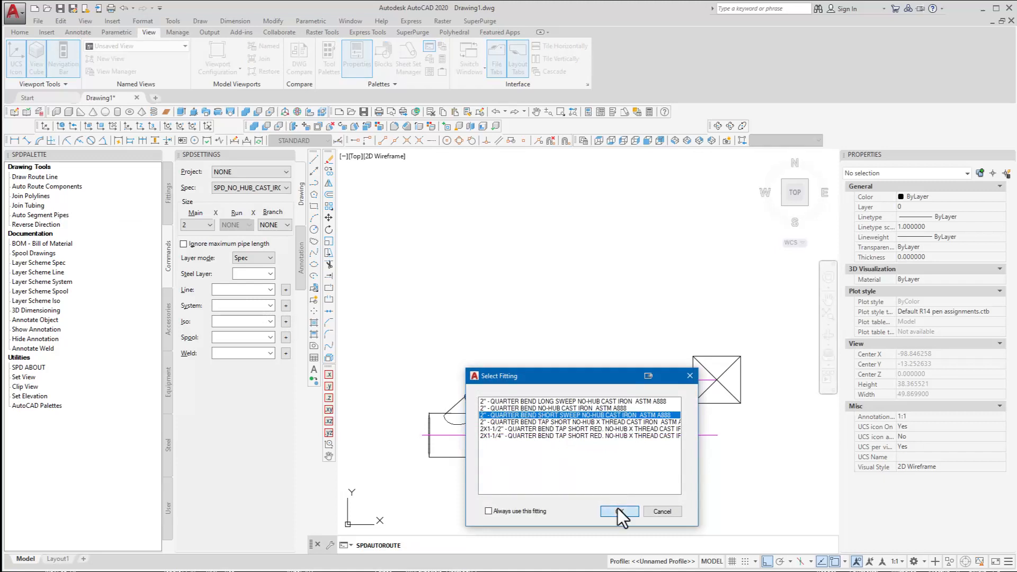
{"action": "left_click", "coordinate": [618, 511]}
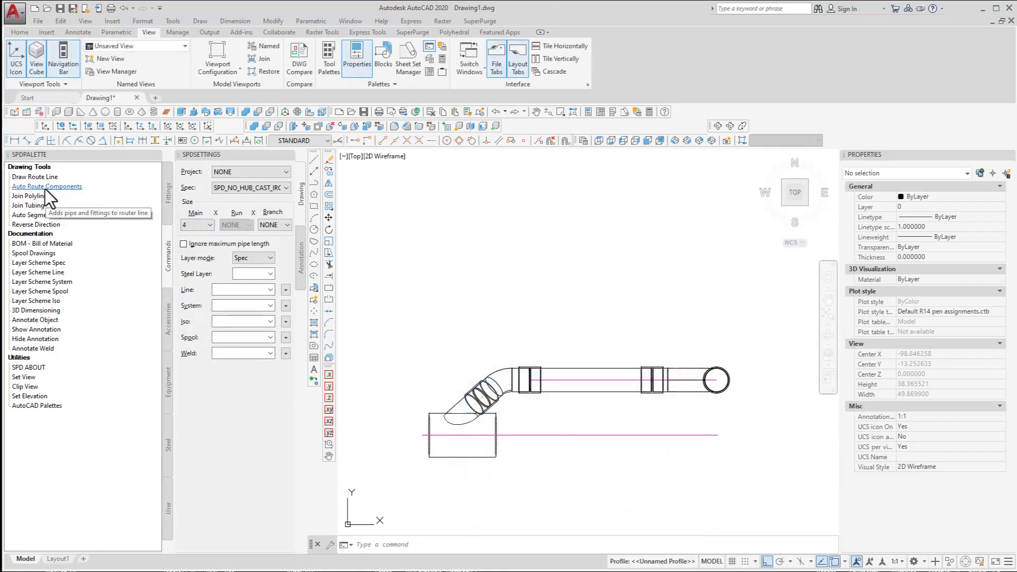
{"action": "left_click", "coordinate": [45, 186]}
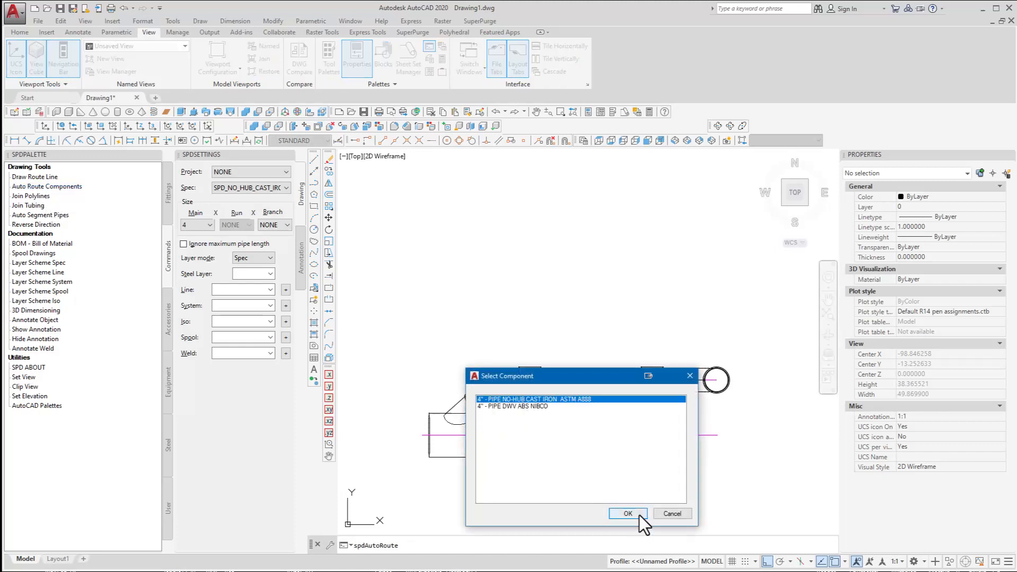
{"action": "left_click", "coordinate": [626, 513]}
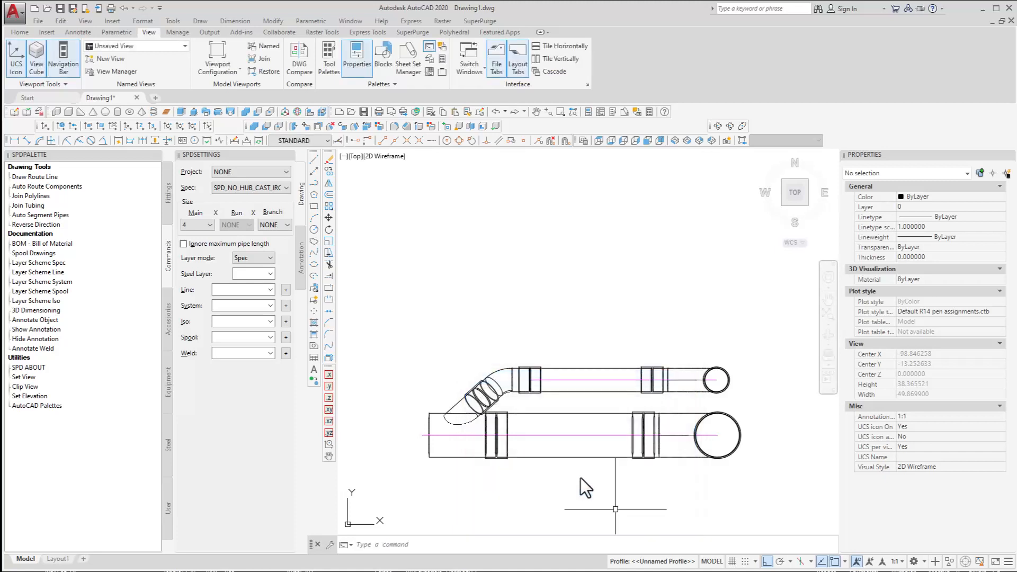
{"action": "mouse_move", "coordinate": [573, 477]}
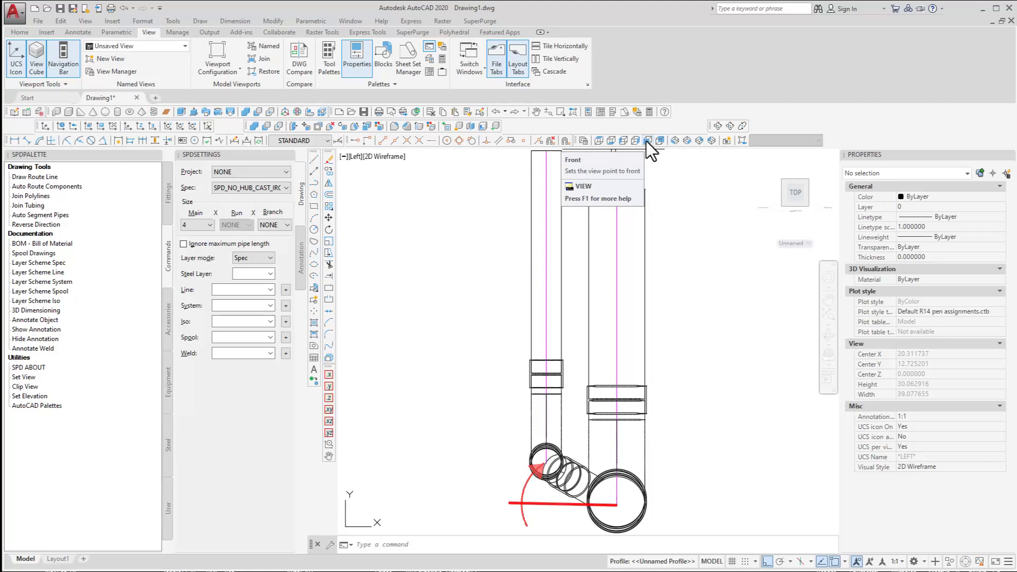
Step: Switch to the Front view to show the vertical vent riser and its bend
{"action": "left_click", "coordinate": [647, 140]}
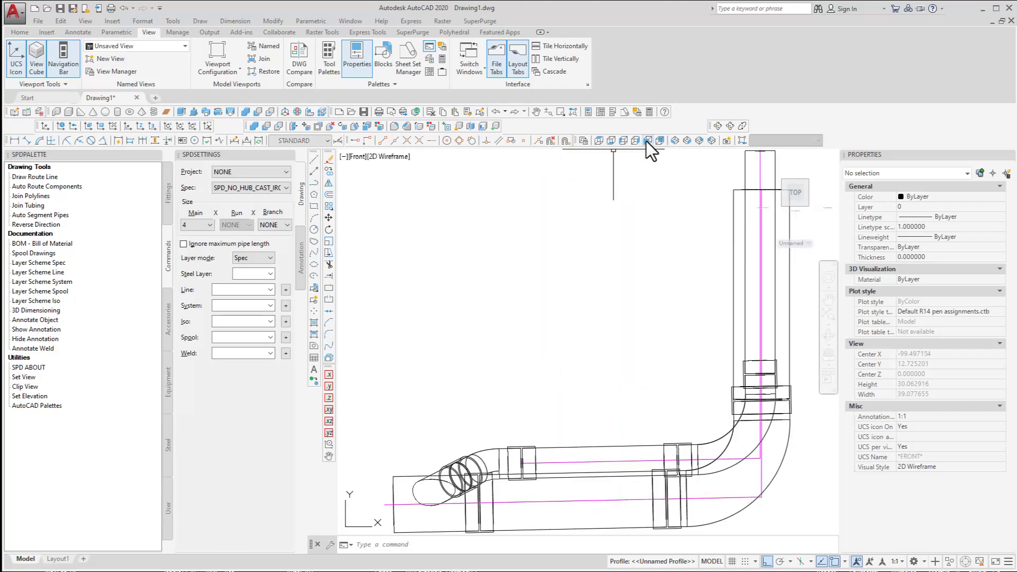